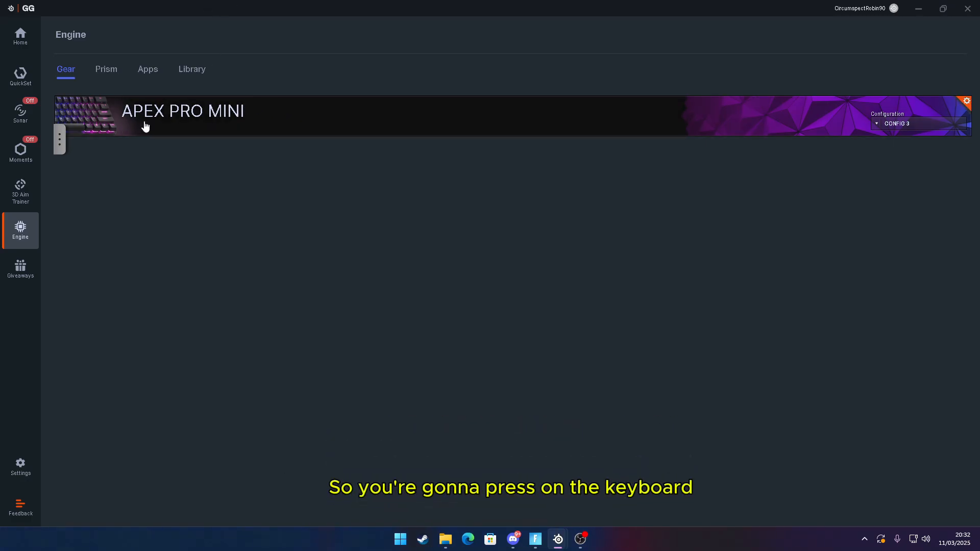
# - Open the Apex Pro Mini keyboard settings from Engine's Gear page
pyautogui.click(145, 124)
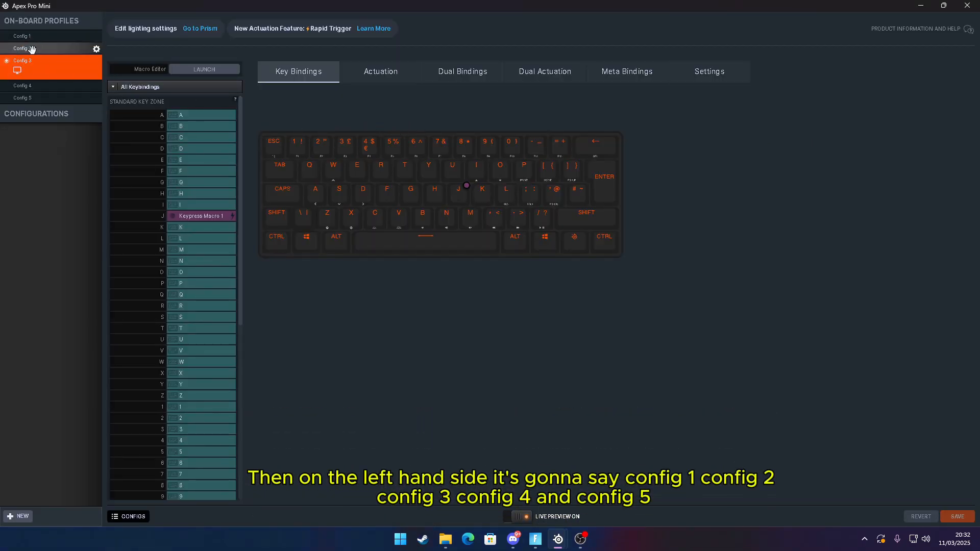
pyautogui.moveTo(40, 46)
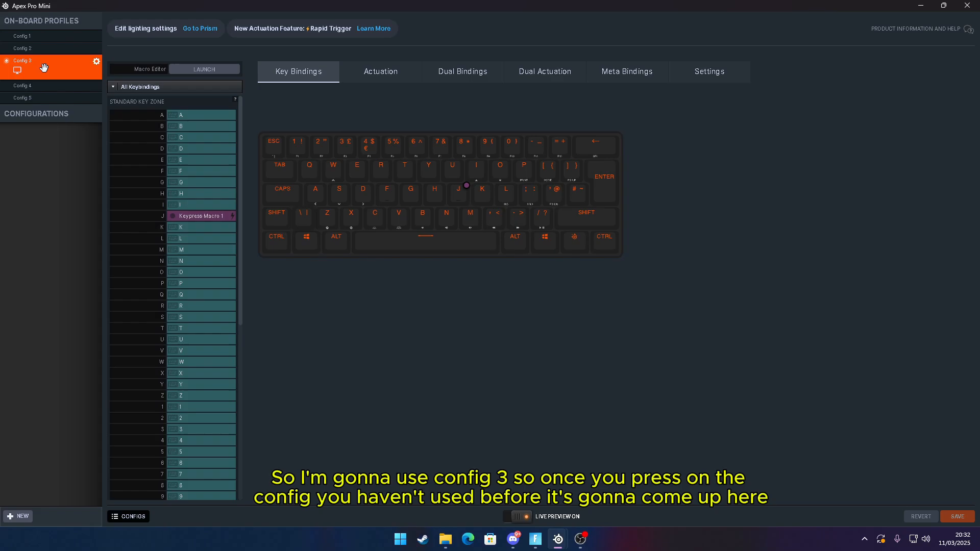
pyautogui.moveTo(39, 62)
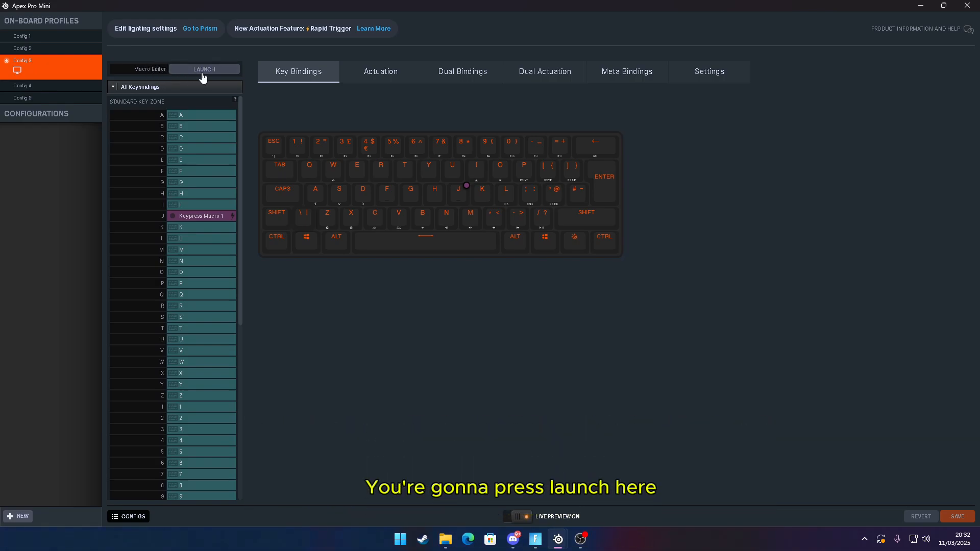
# - Record Keypress Macro 1 in the Macro Editor as a V press followed by the edit mouse button
pyautogui.click(203, 68)
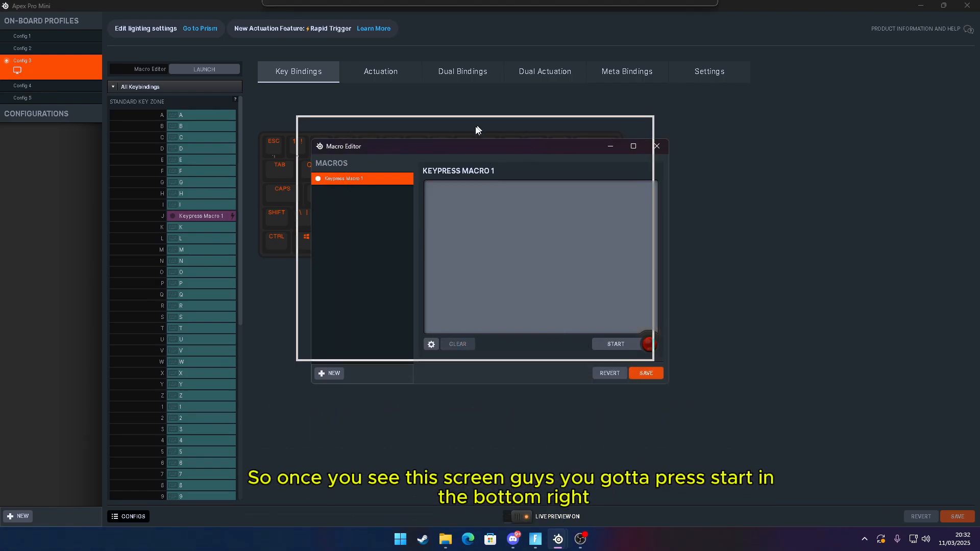
pyautogui.click(616, 343)
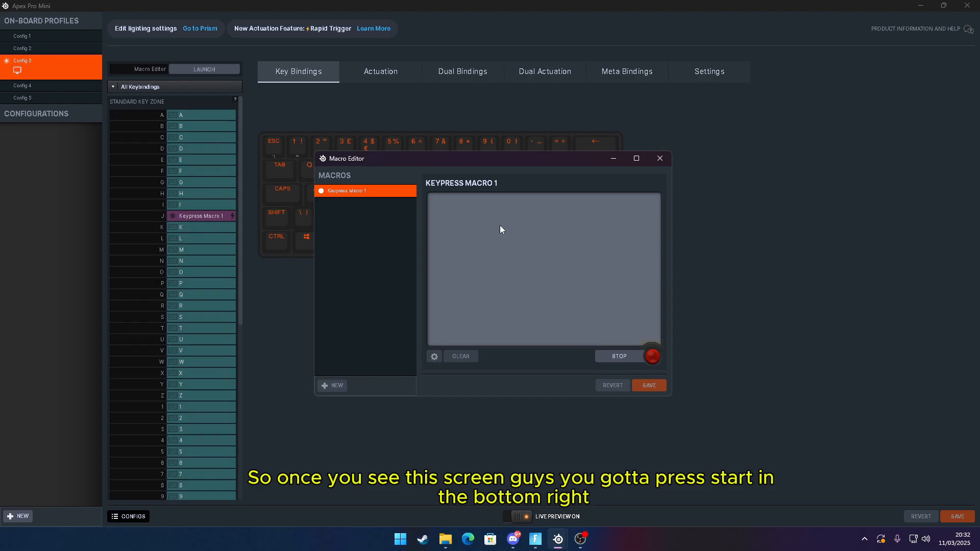
pyautogui.moveTo(456, 221)
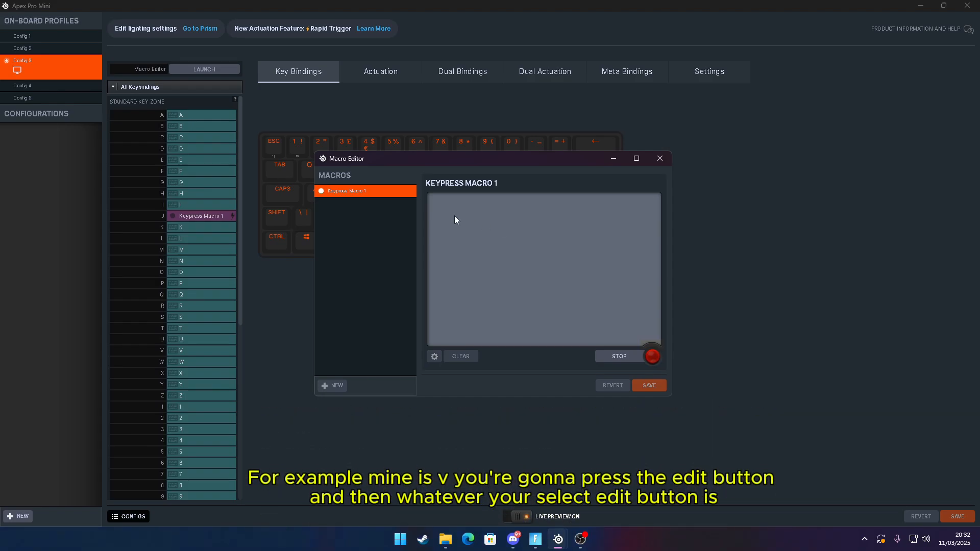
pyautogui.press('v')
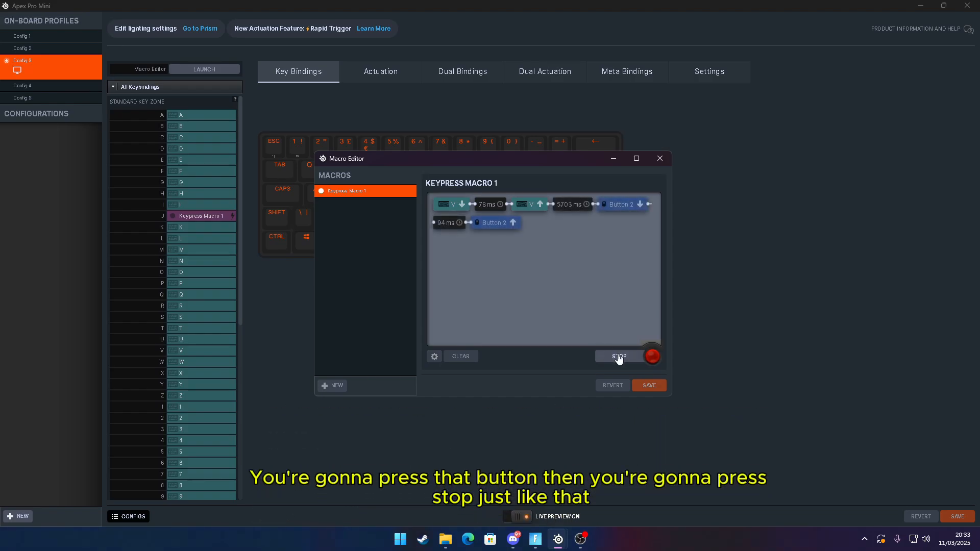
pyautogui.click(619, 356)
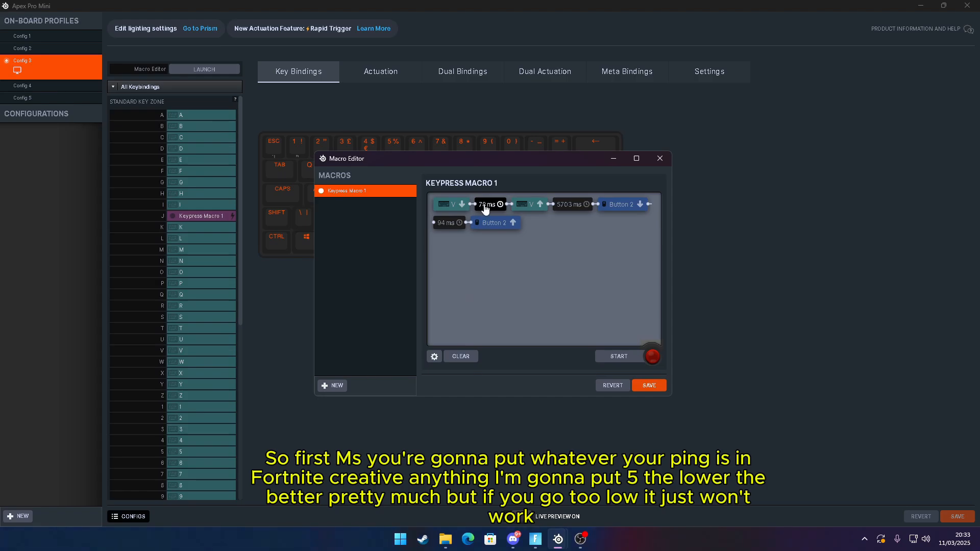
# - Shorten the macro's 78 ms and 570.3 ms delays down to 5 ms and 3 ms
pyautogui.click(486, 204)
pyautogui.write('5')
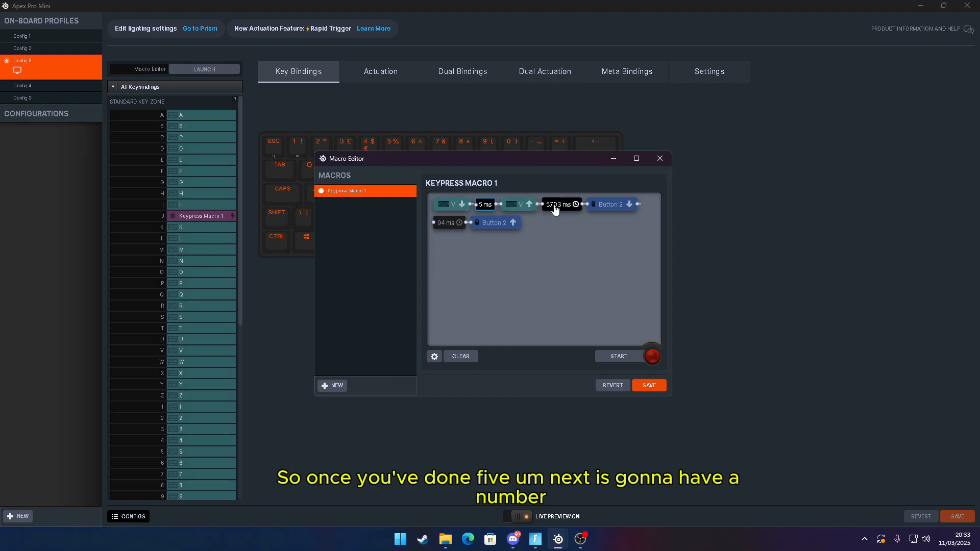
pyautogui.click(561, 204)
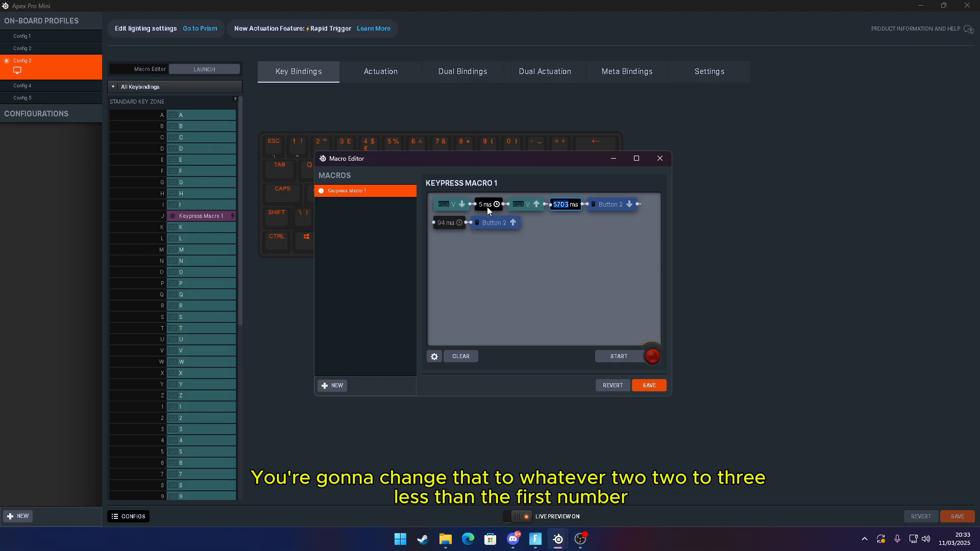
pyautogui.write('3')
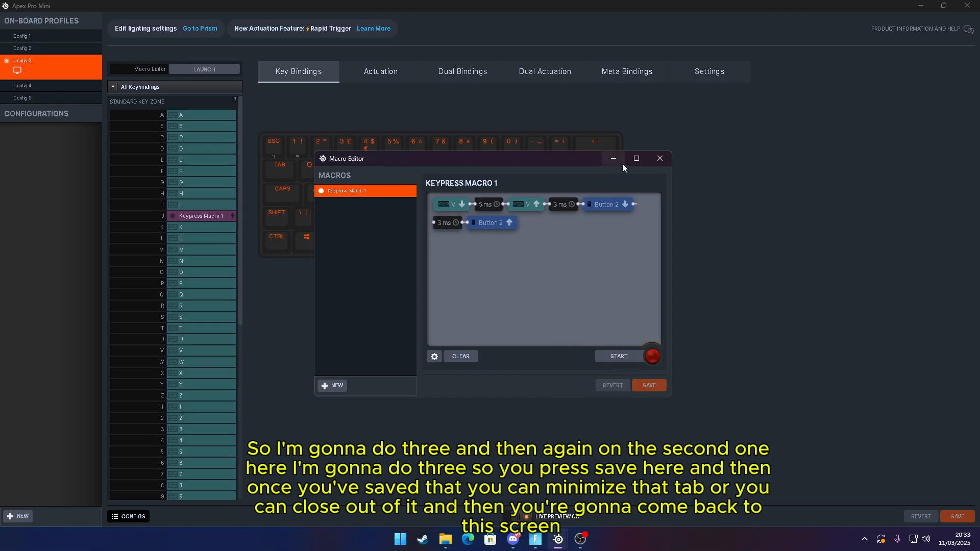
# - Leave the Macro Editor and set key J's binding type to Macros, showing Keypress Macro 1
pyautogui.click(660, 158)
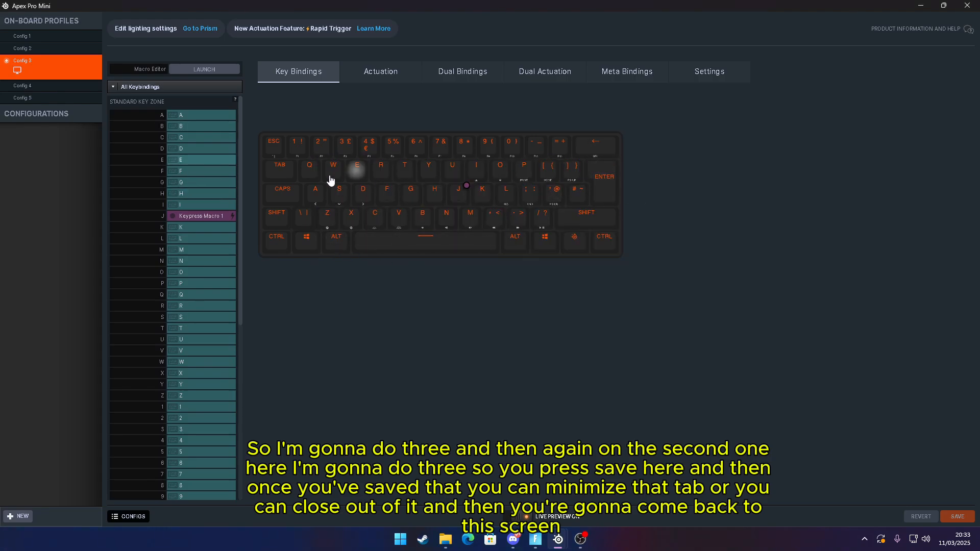
pyautogui.moveTo(449, 170)
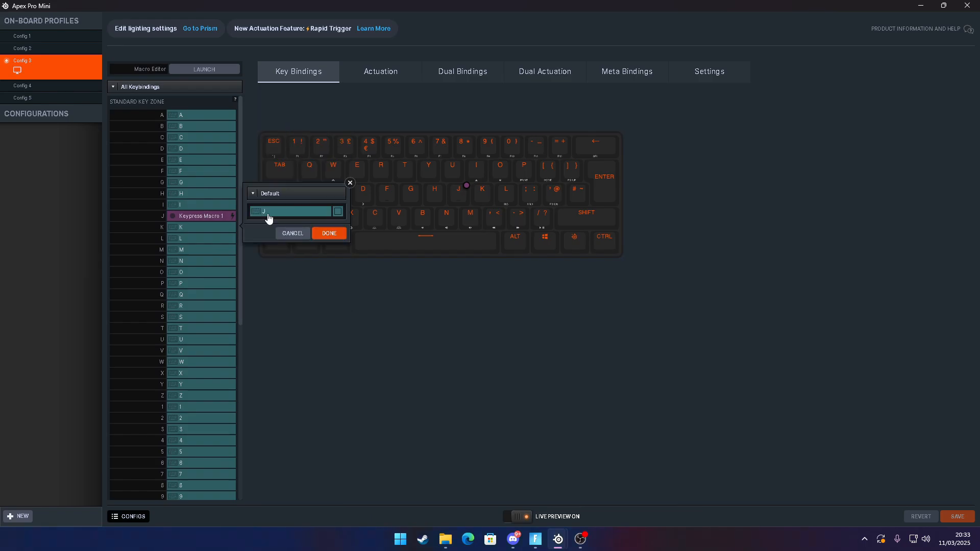
pyautogui.click(296, 194)
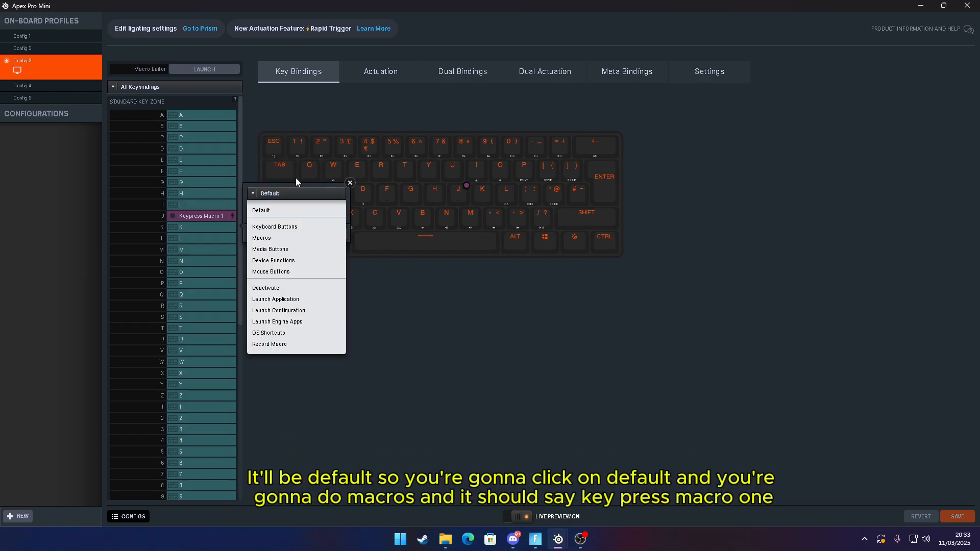
pyautogui.click(261, 238)
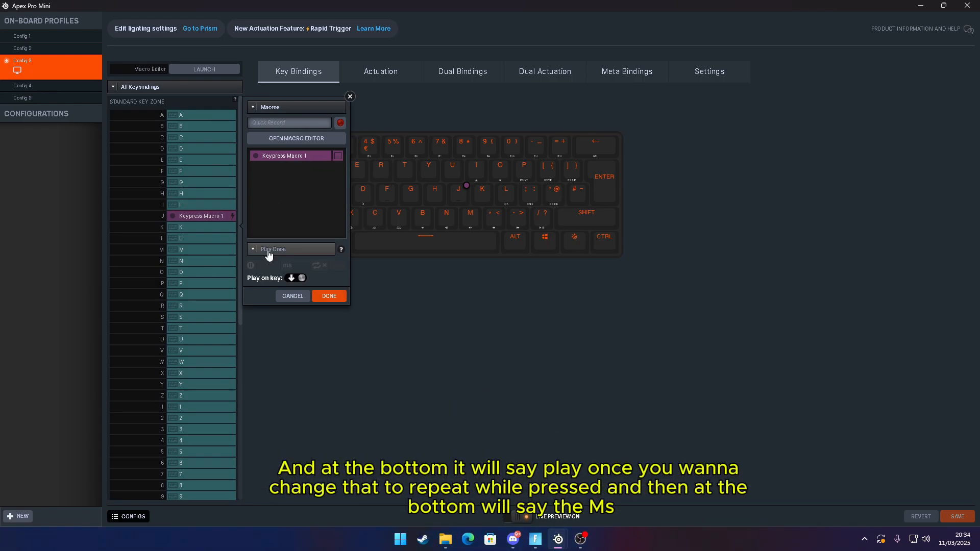
# - Set J's Keypress Macro 1 to Repeat While Pressed and confirm the binding with Done
pyautogui.click(290, 249)
pyautogui.write('3')
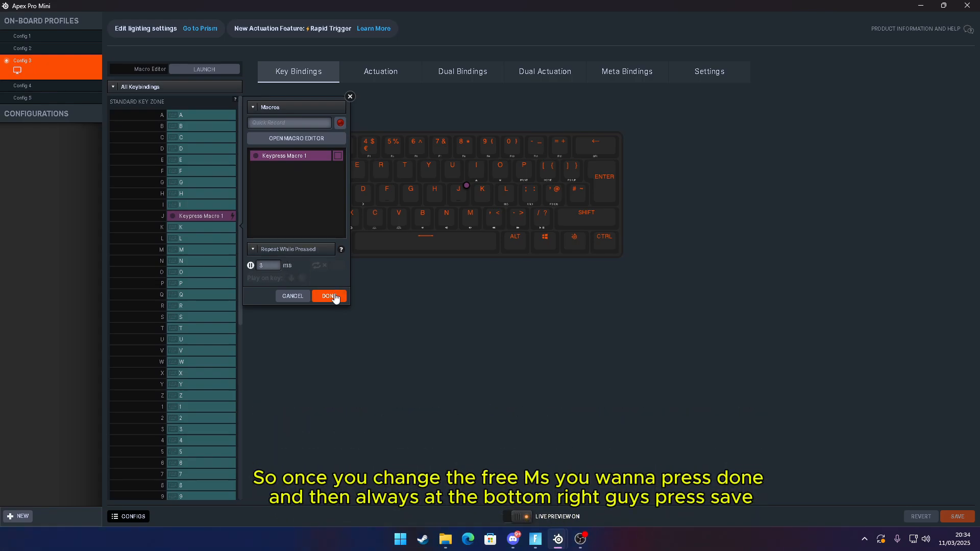
pyautogui.click(329, 296)
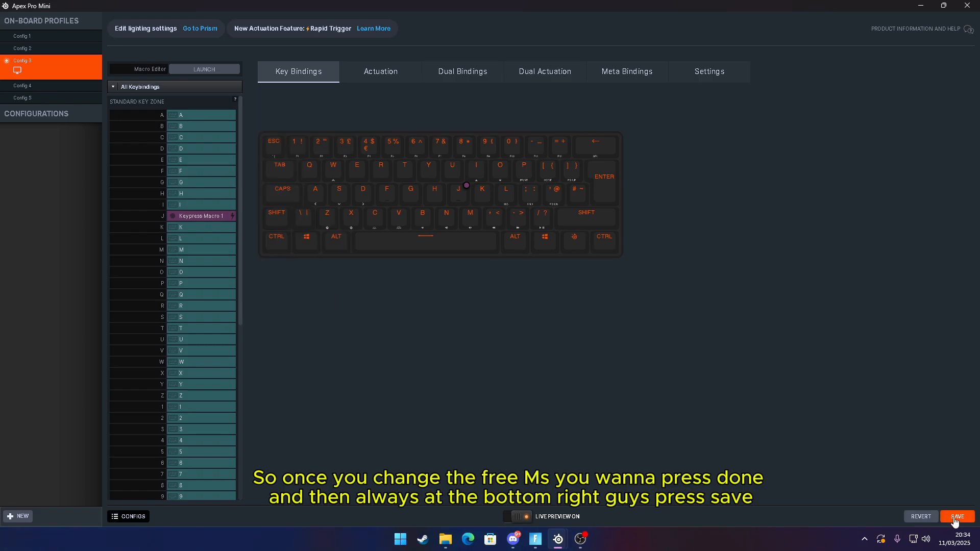